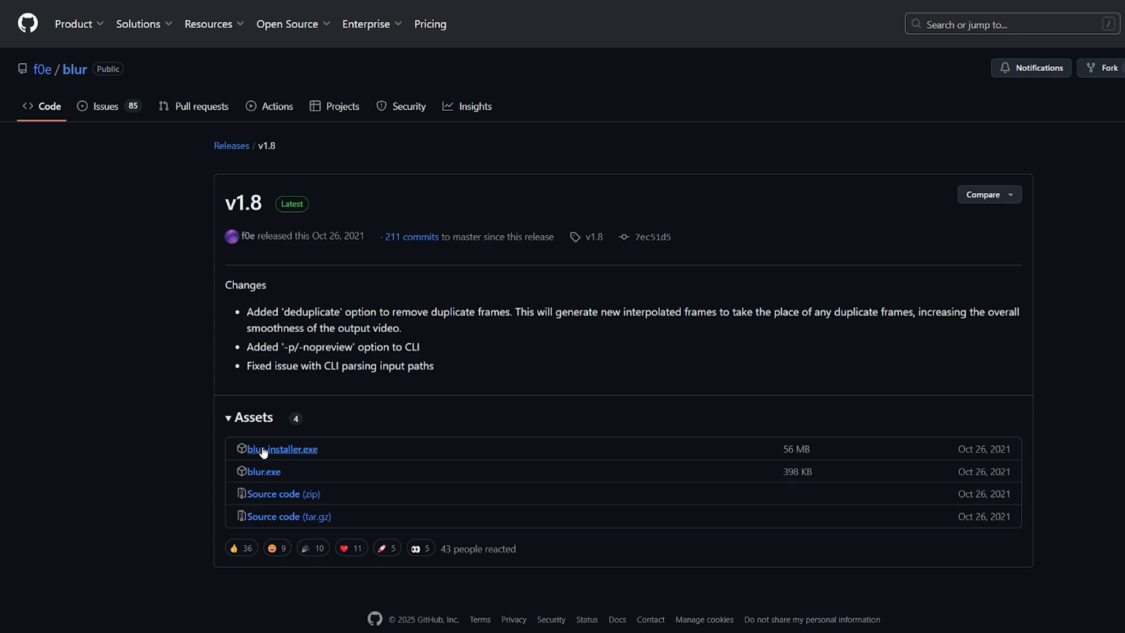
Download blur-installer.exe from GitHub and install blur 1.8 with standard components, no desktop shortcut
left_click(281, 449)
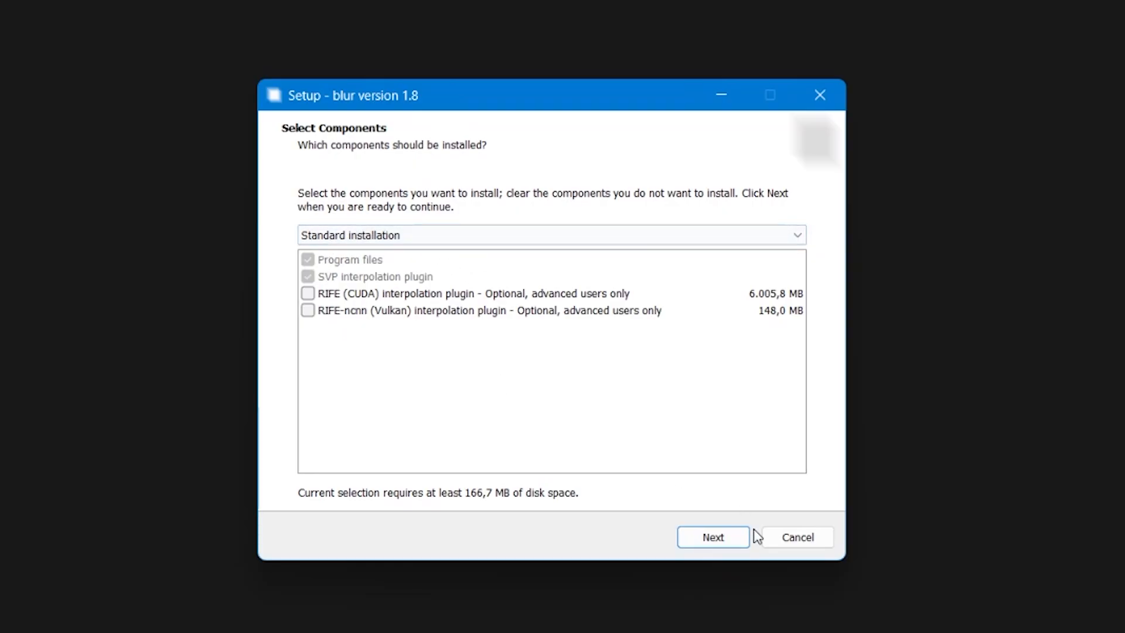
left_click(712, 536)
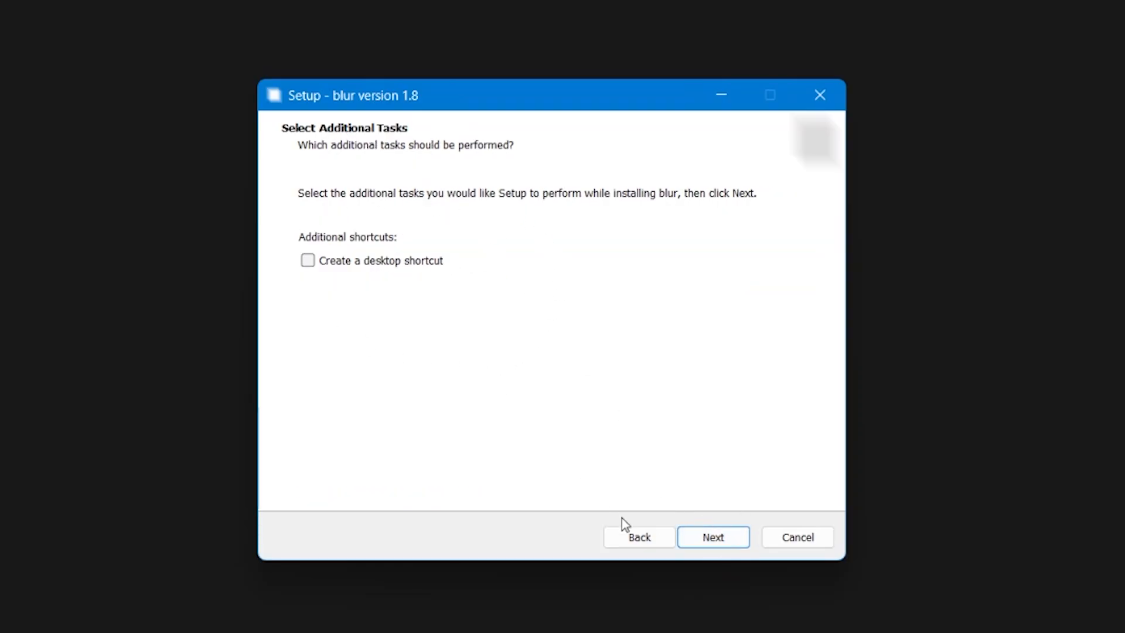
left_click(712, 536)
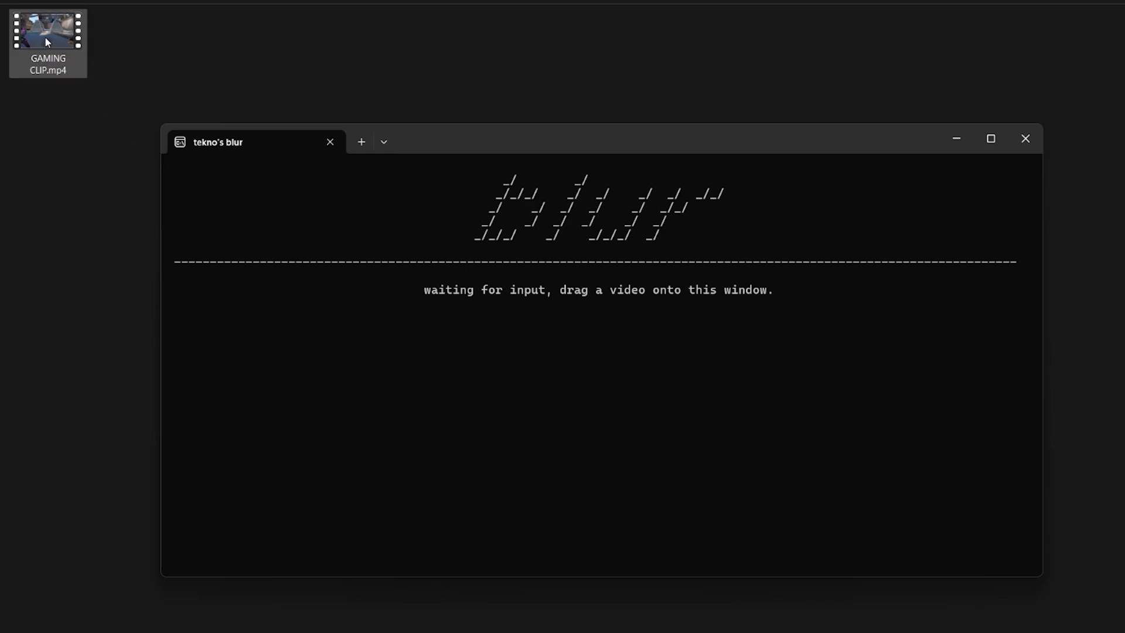
mouse_move(58, 52)
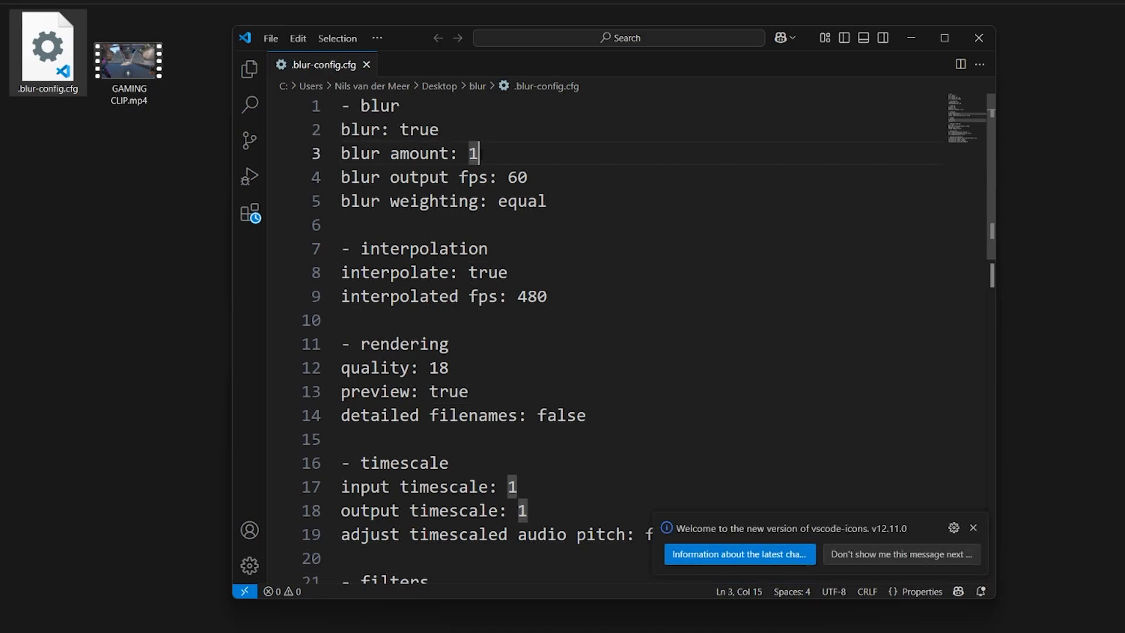
Make the config's blur amount 1.3 and interpolated fps 960, then review the quality settings below
type(".3")
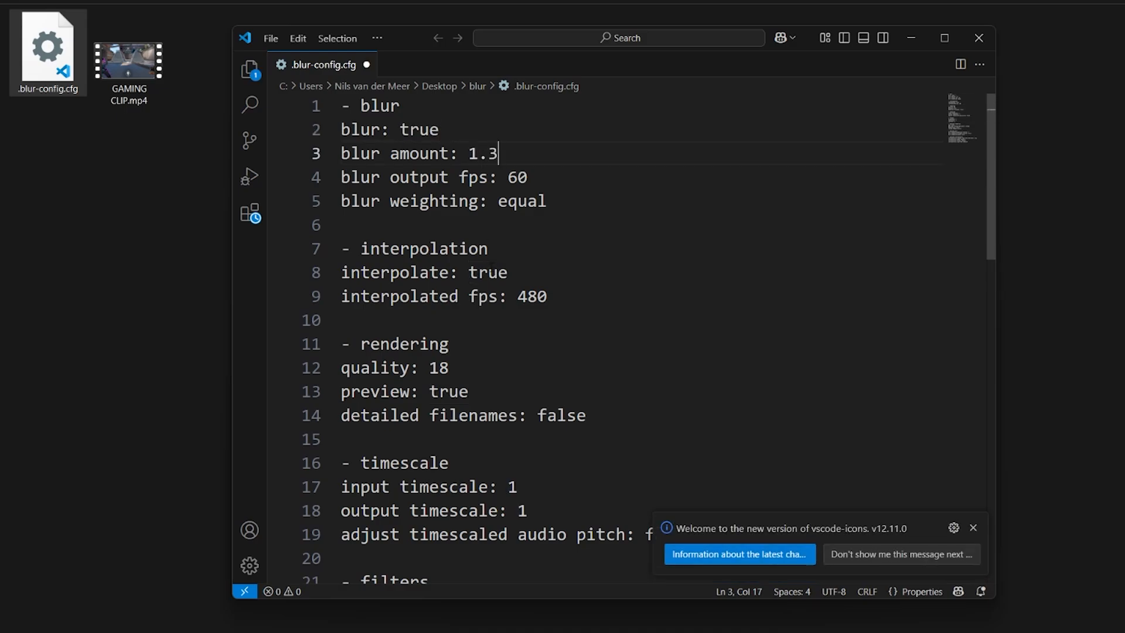
double_click(531, 295)
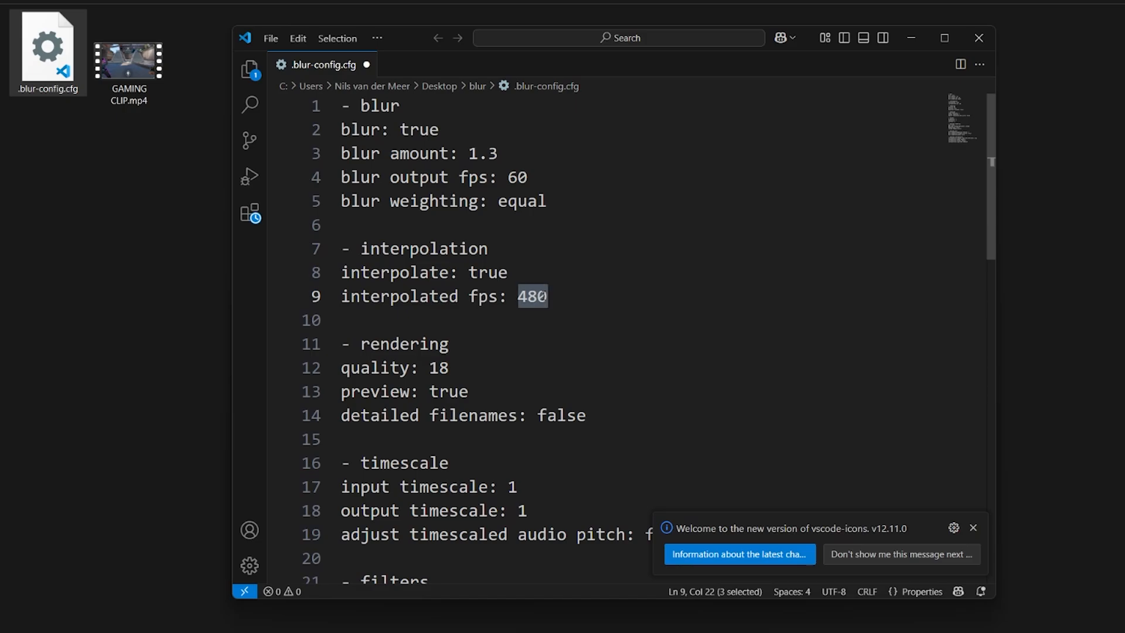
type("960")
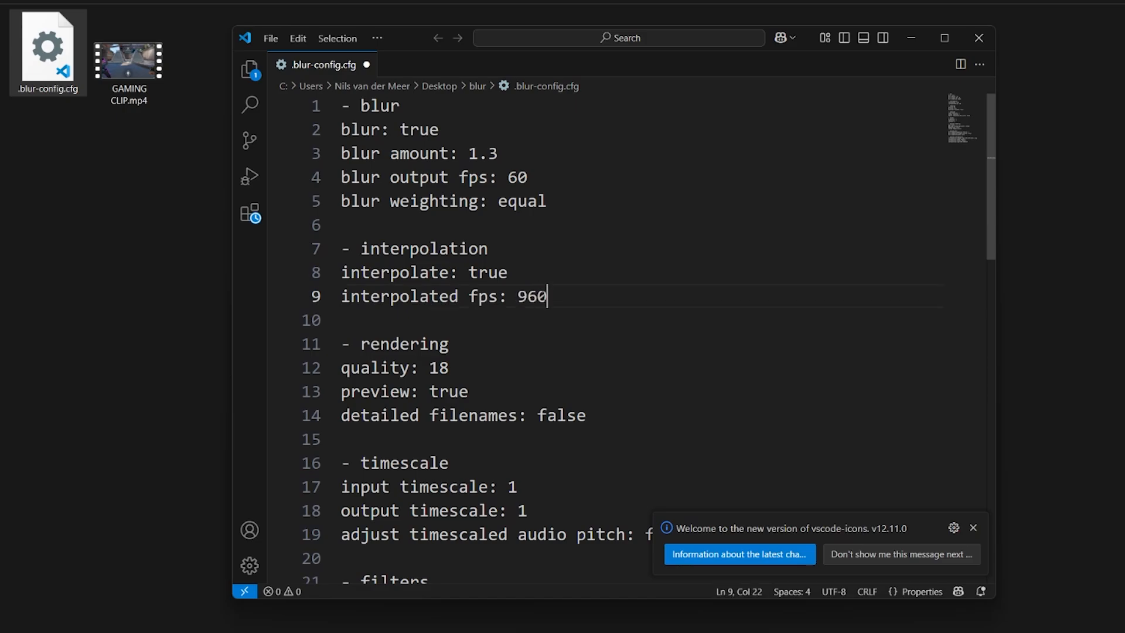
double_click(439, 367)
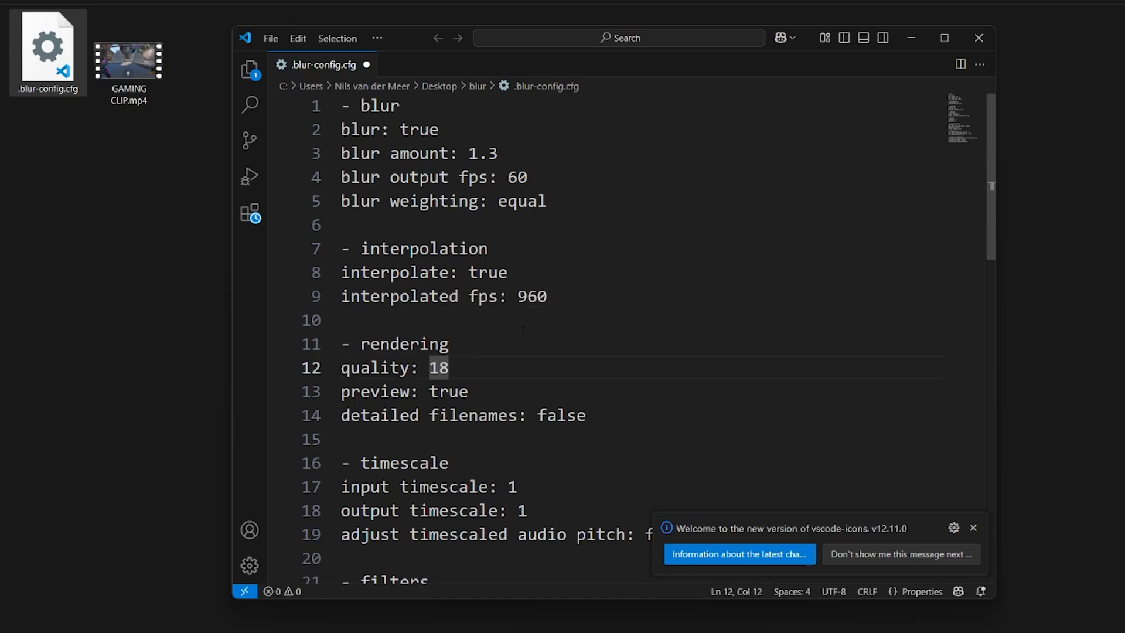
scroll("down", 3)
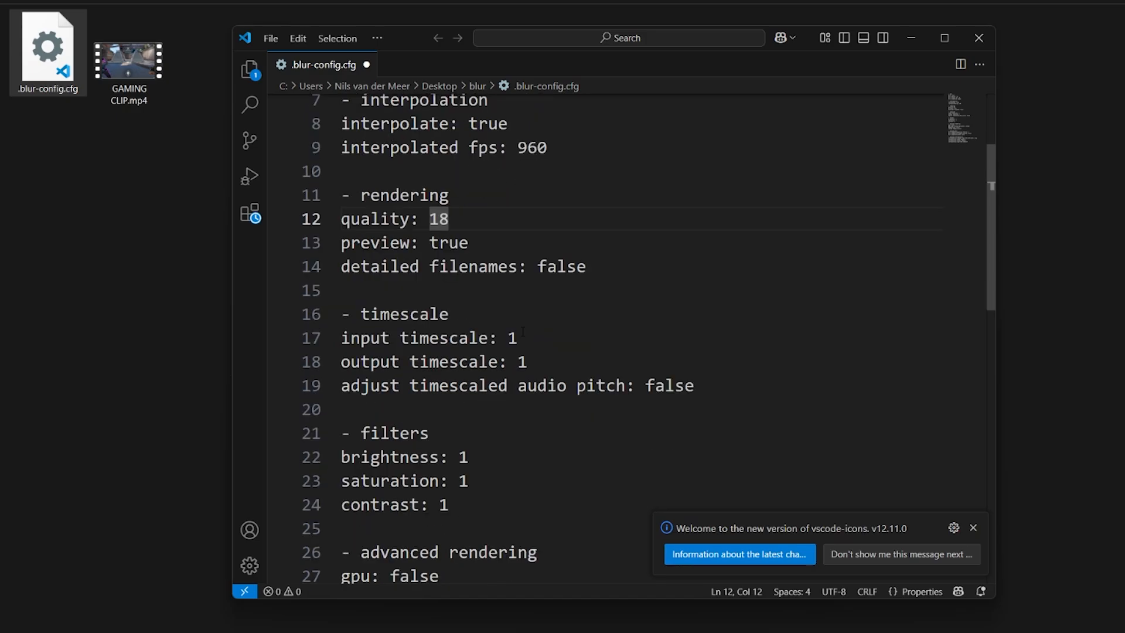
scroll("down", 3)
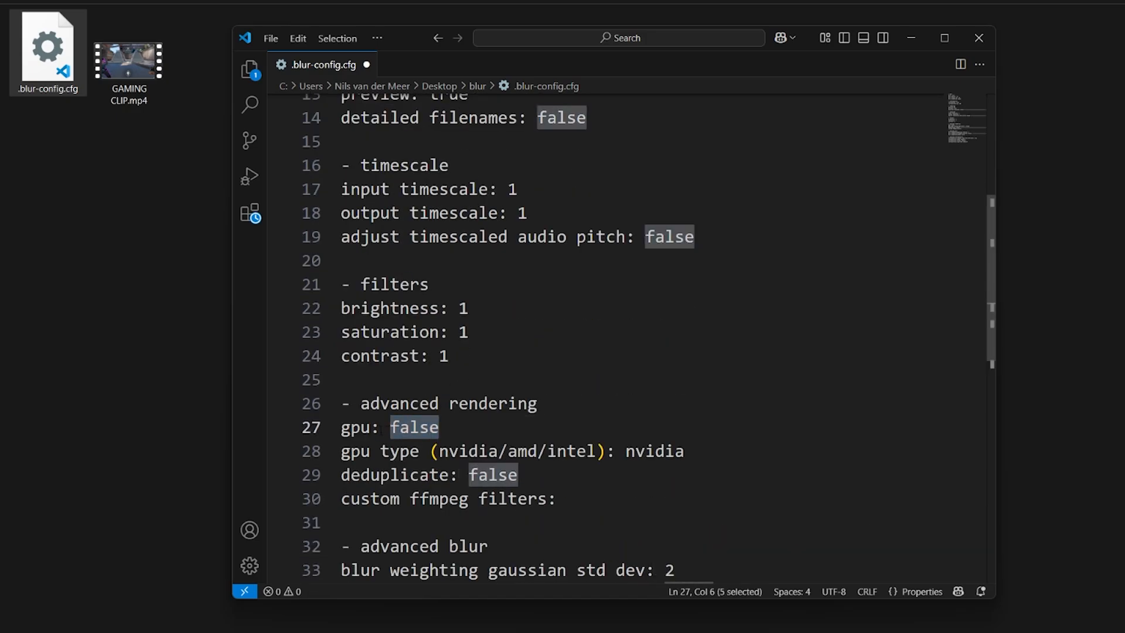
Enable GPU rendering in the config and switch the gpu type from nvidia to amd
type("true")
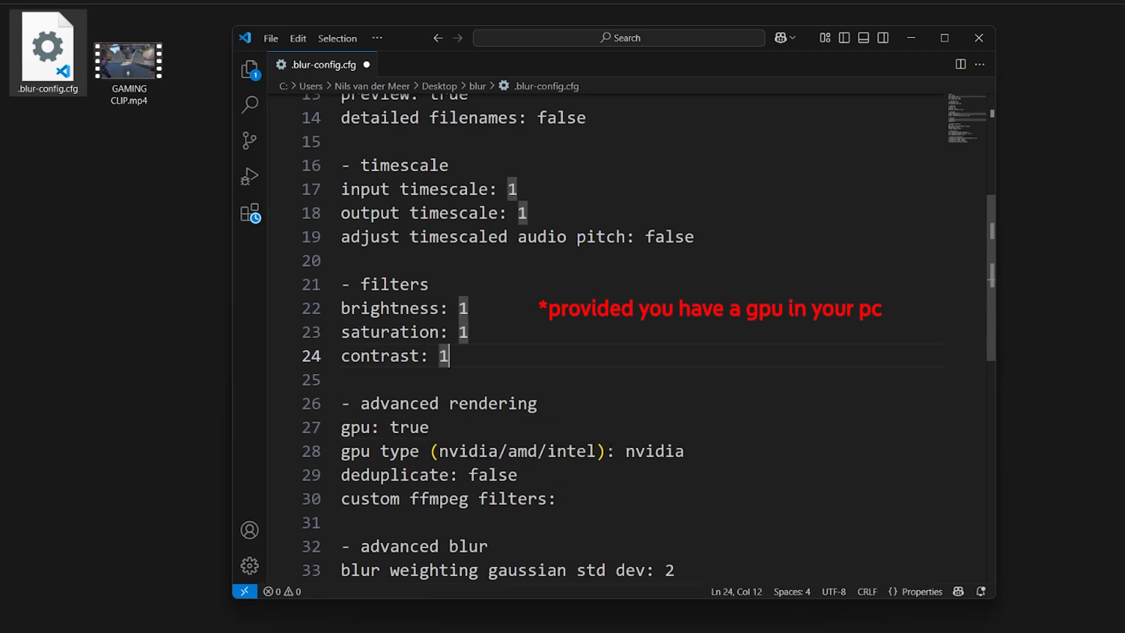
double_click(654, 450)
type("am")
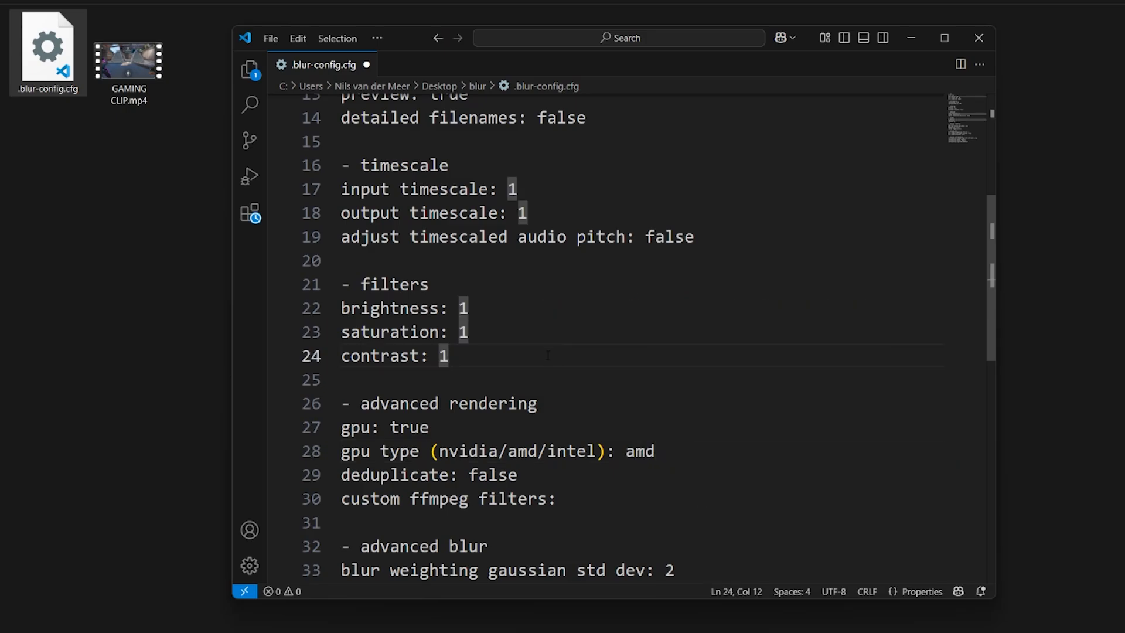
scroll("down", 3)
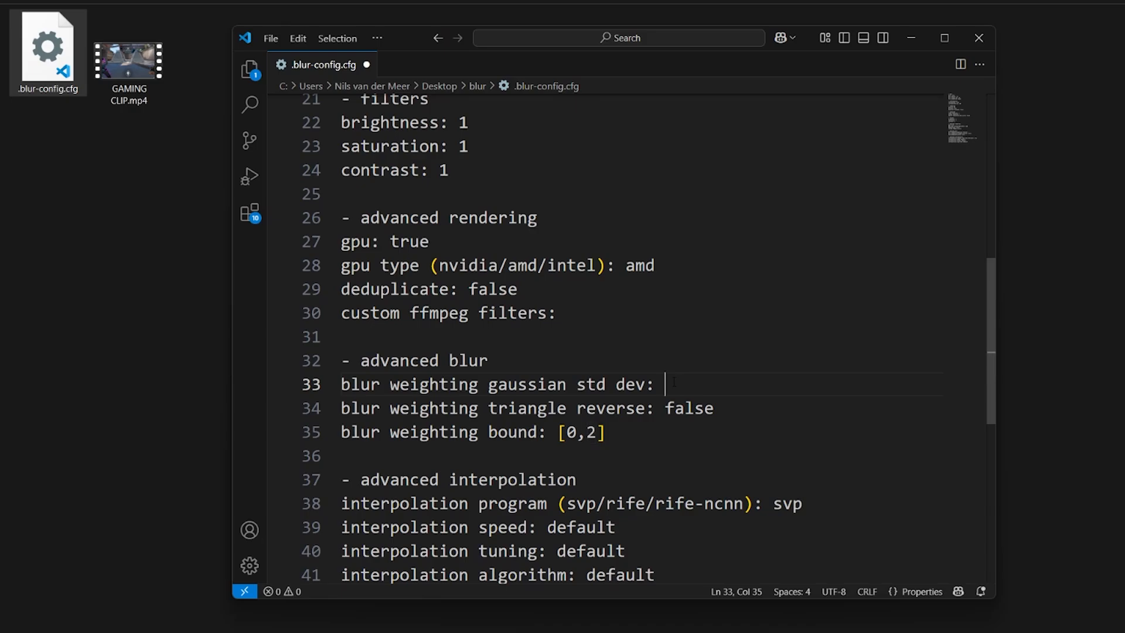
Set blur weighting gaussian std dev to 1 and the weighting bound to [0,1]
type("1")
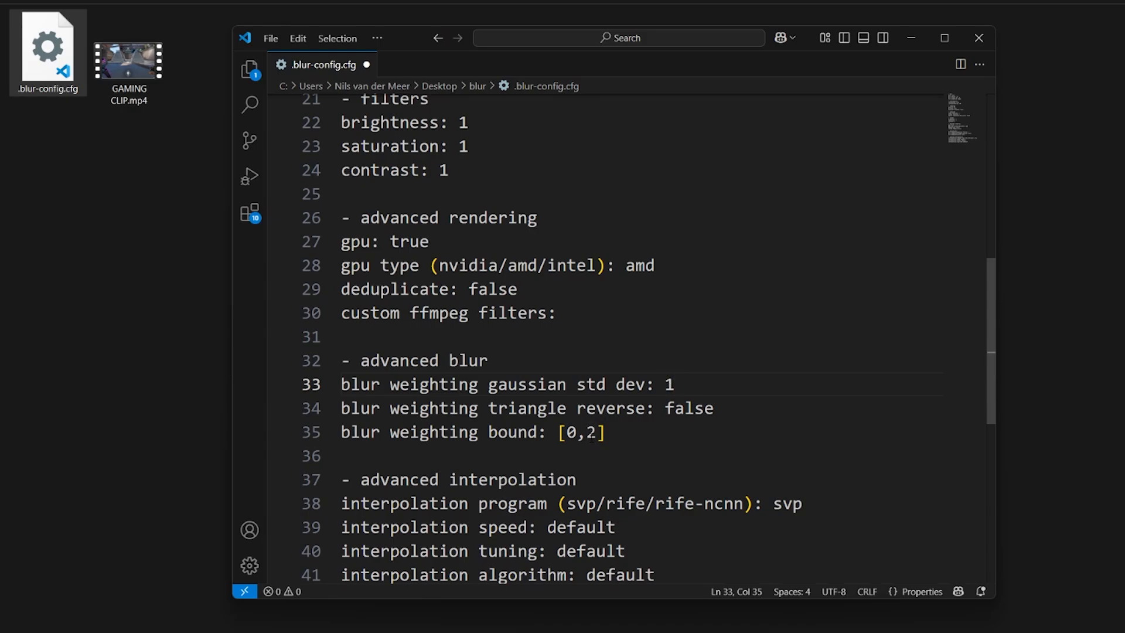
key("Backspace")
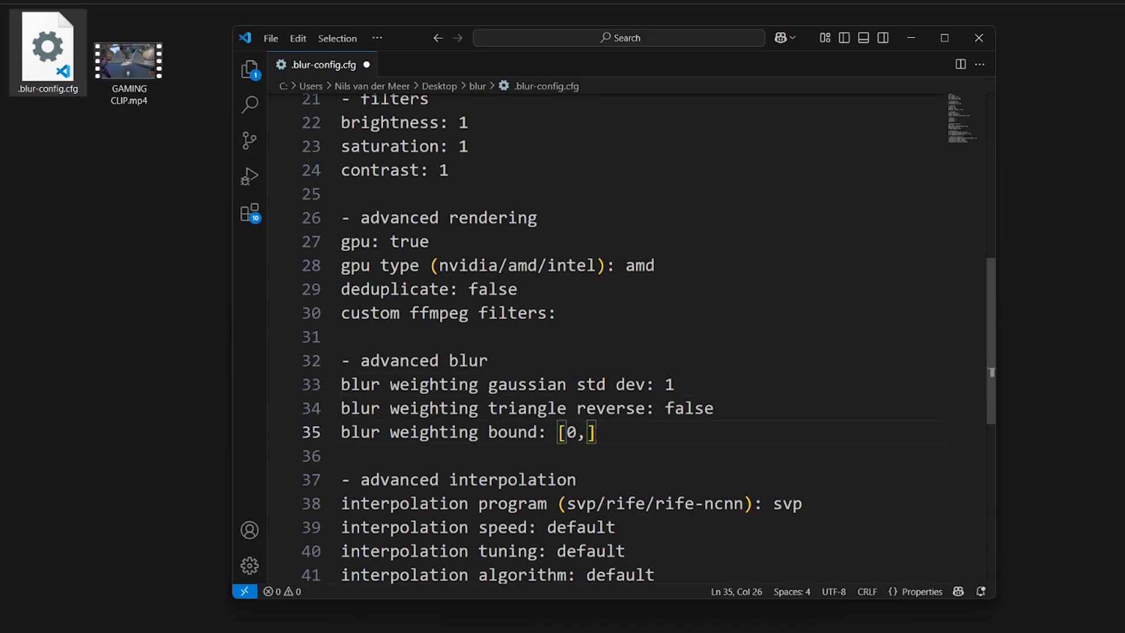
type("1")
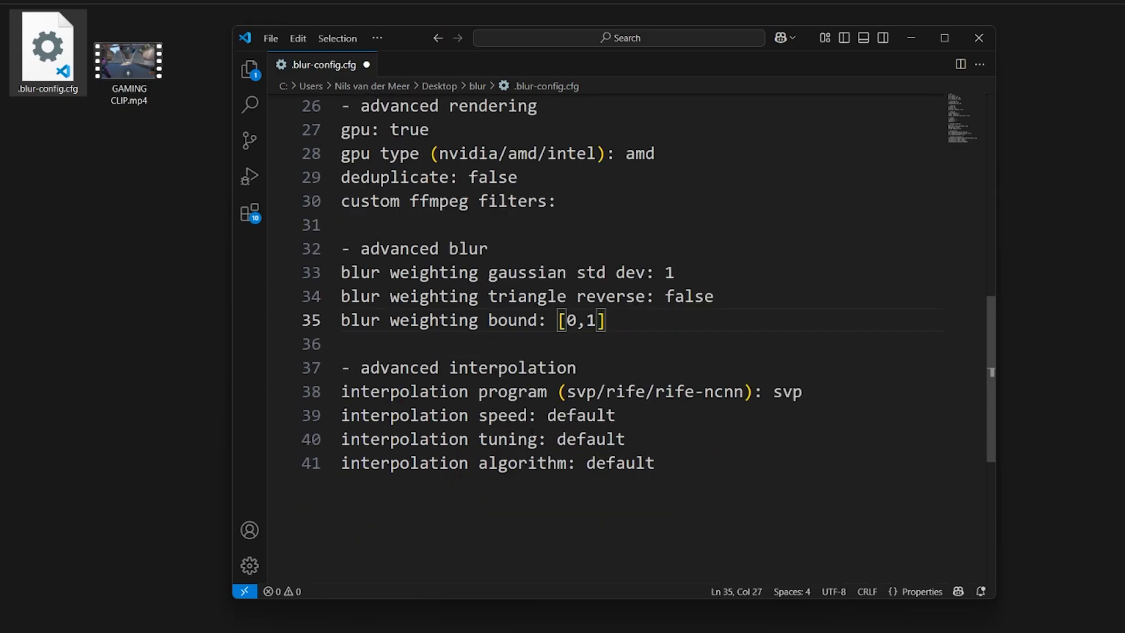
scroll("down", 3)
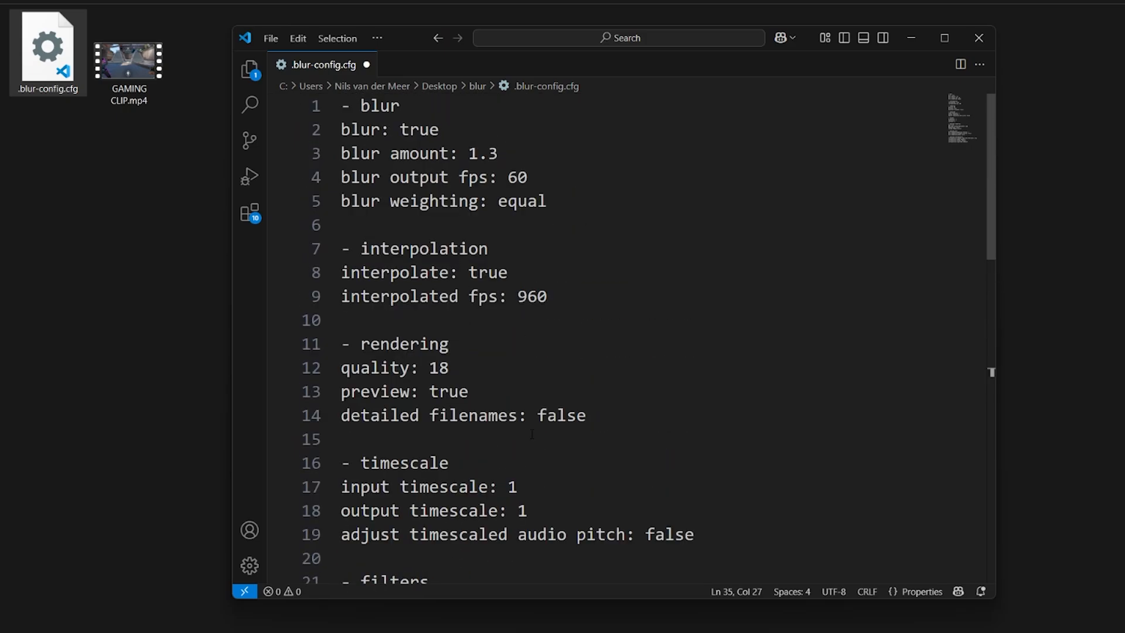
Replace the blur weighting value equal with gaussian_sym on line 5
double_click(521, 201)
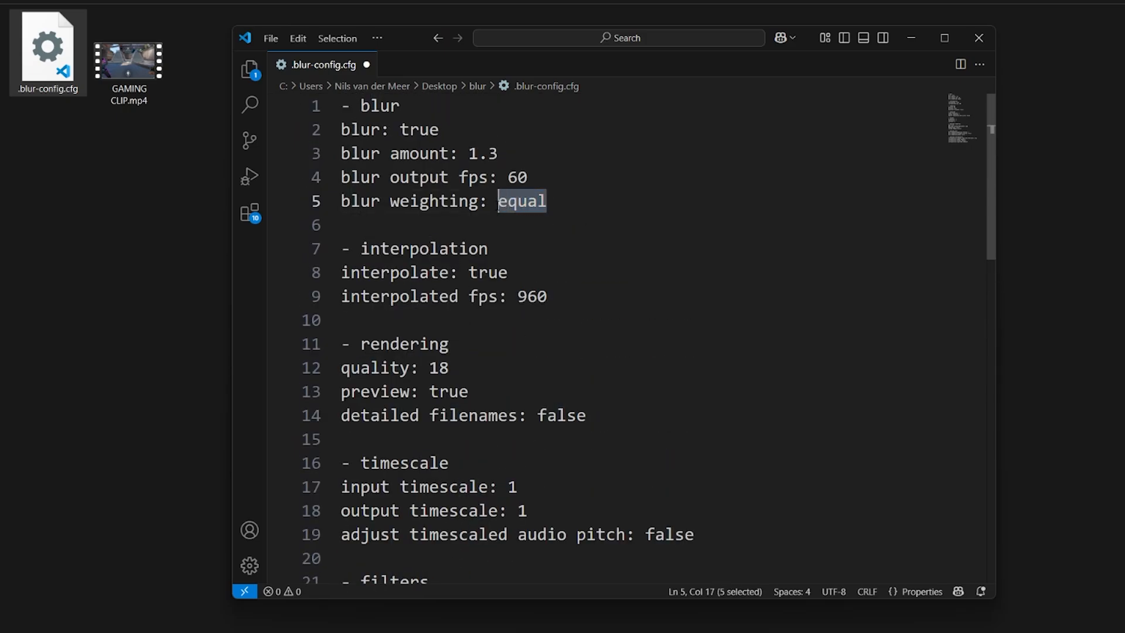
type("gaus")
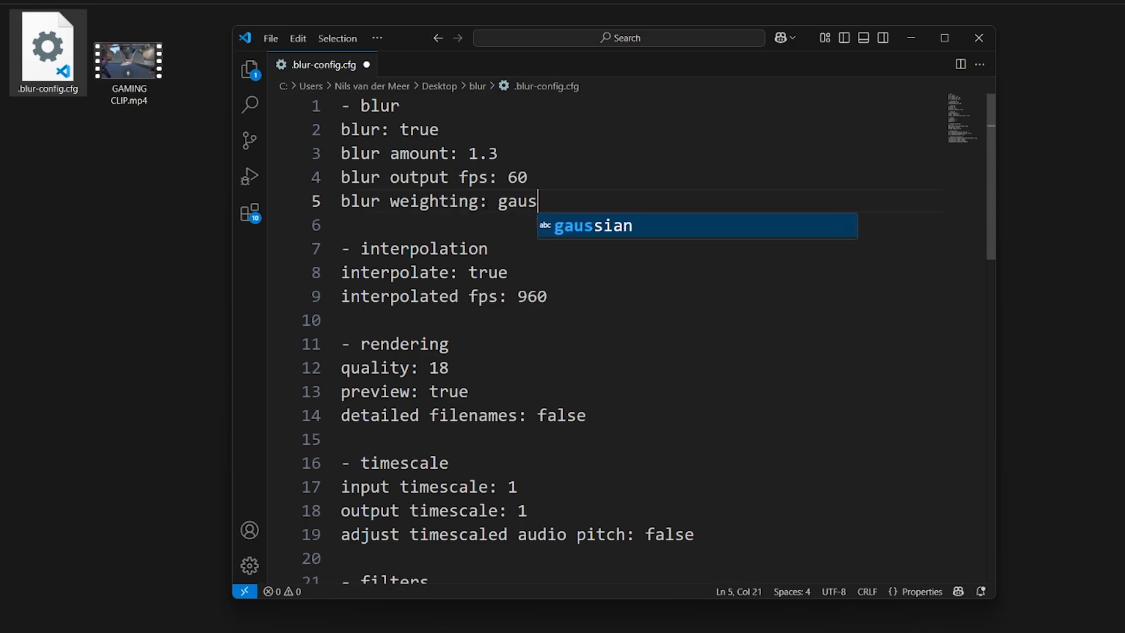
type("sian_sym")
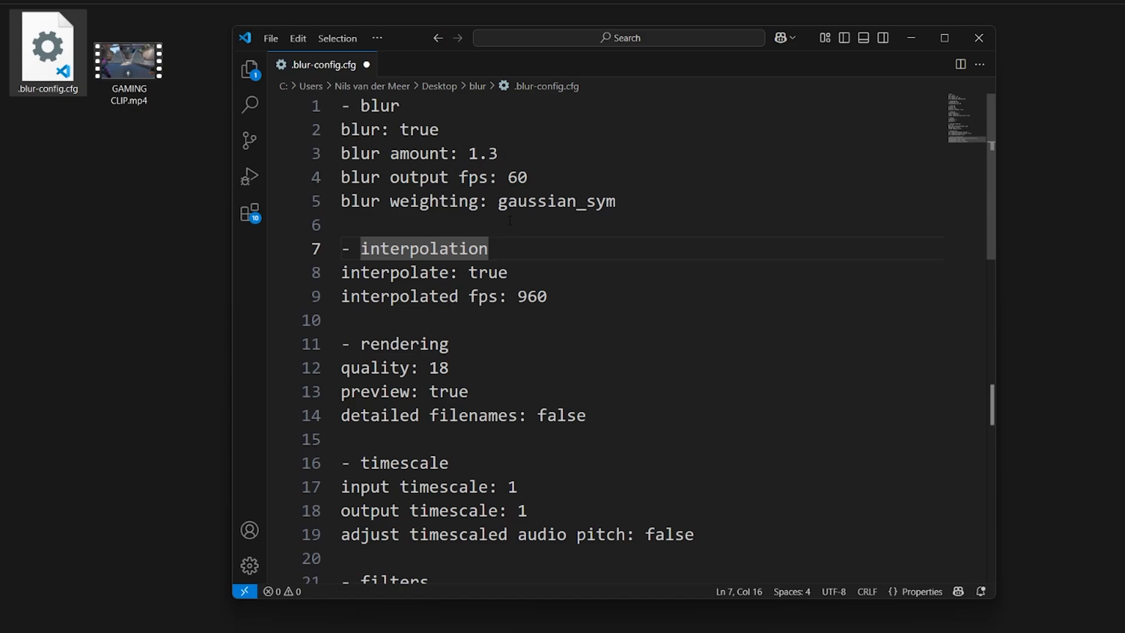
mouse_move(977, 38)
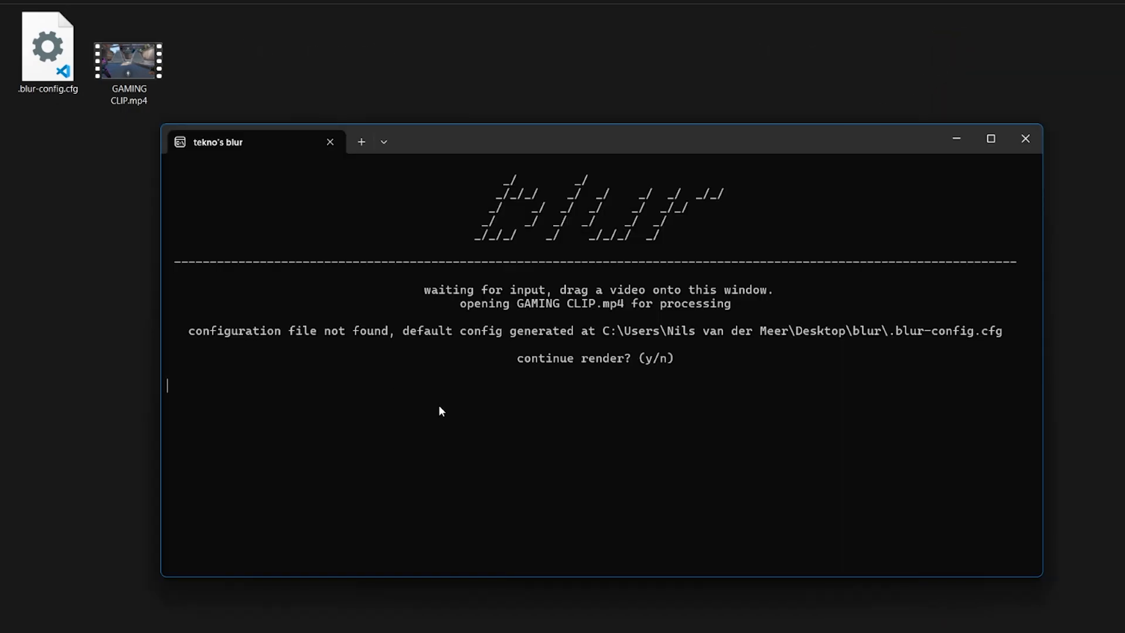
Confirm the 'continue render?' prompt with Y and let blur render GAMING CLIP - blur.mp4
key("y")
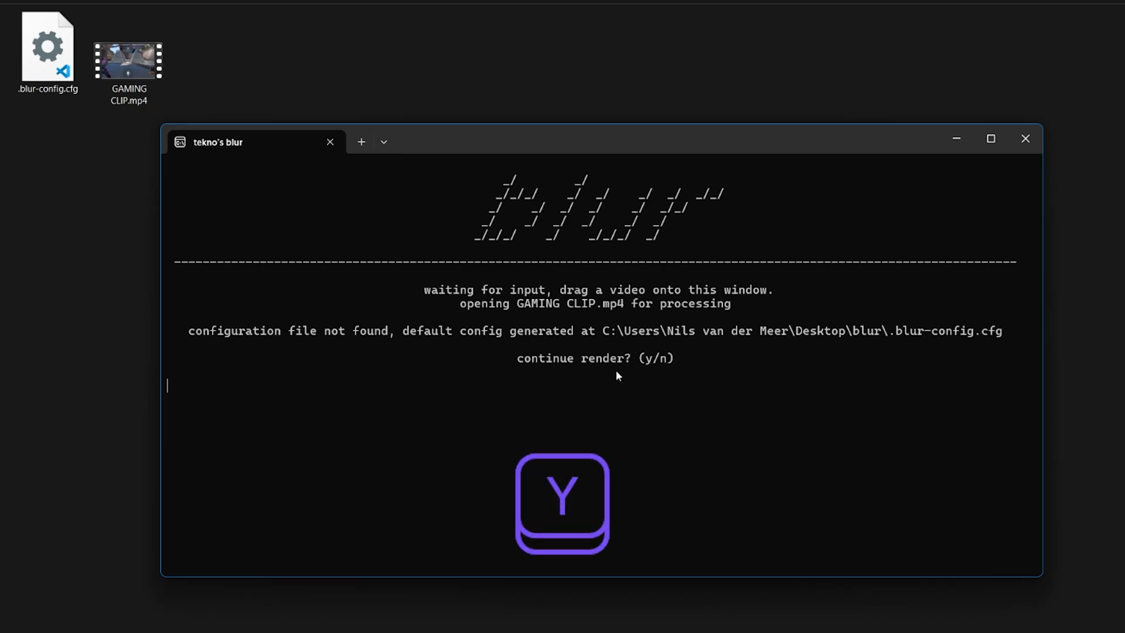
key("y")
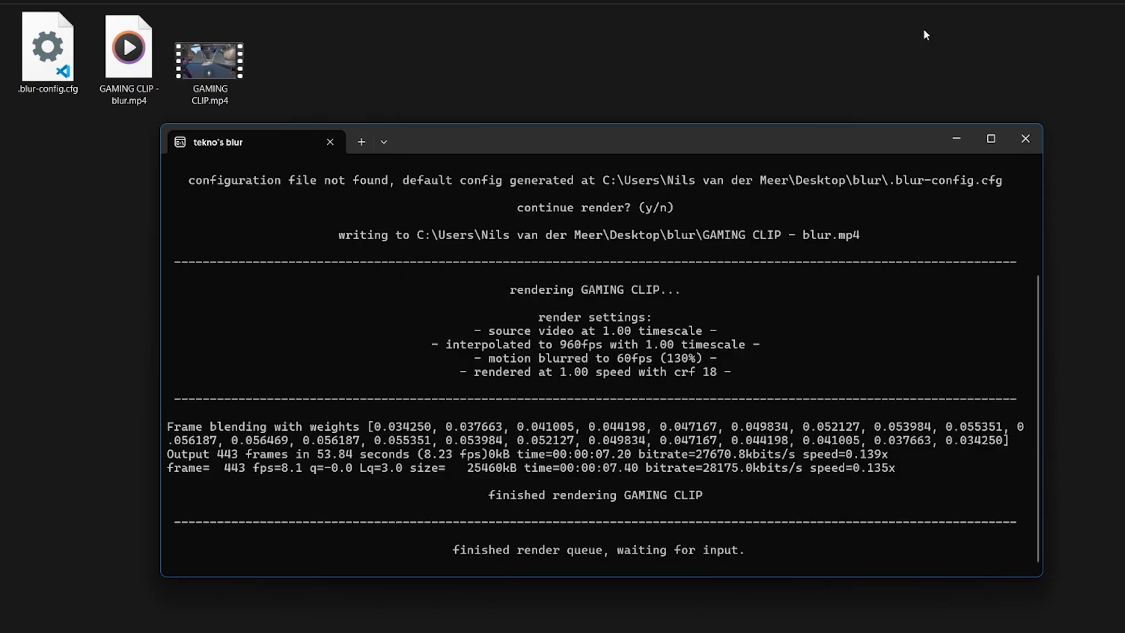
left_click(128, 48)
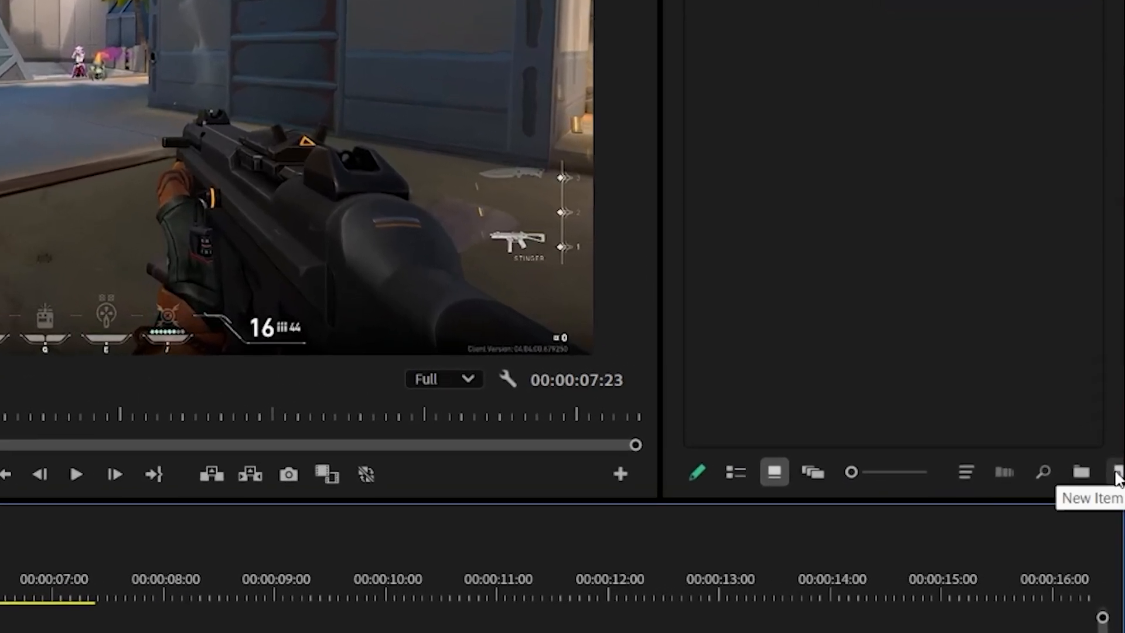
Create a new Adjustment Layer from the Project panel's New Item list with default video settings
left_click(1117, 473)
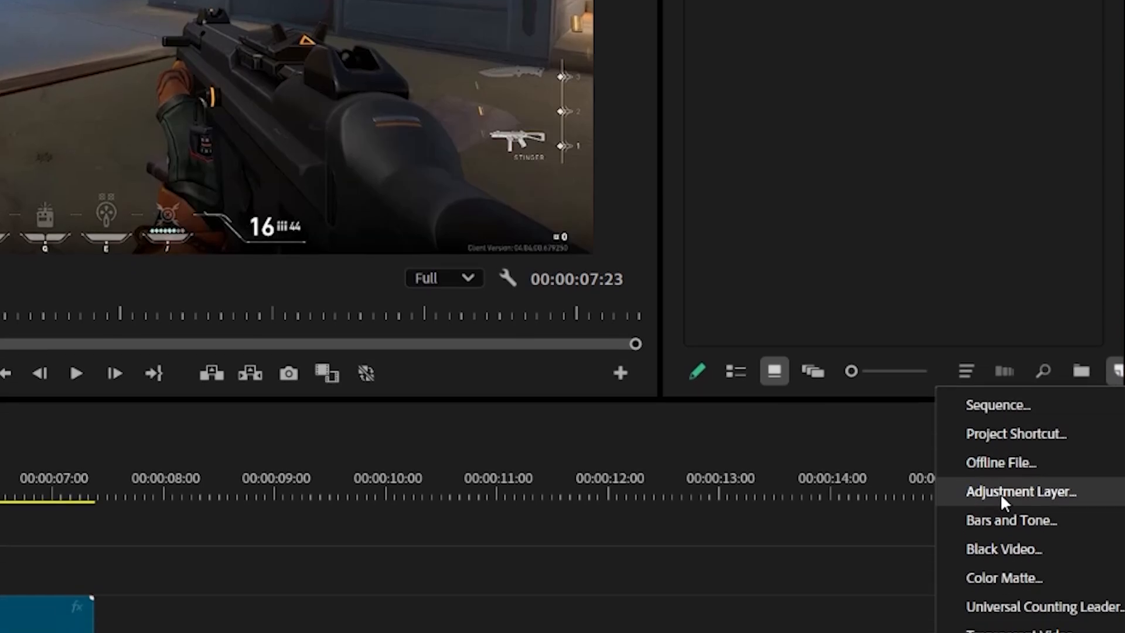
left_click(1022, 491)
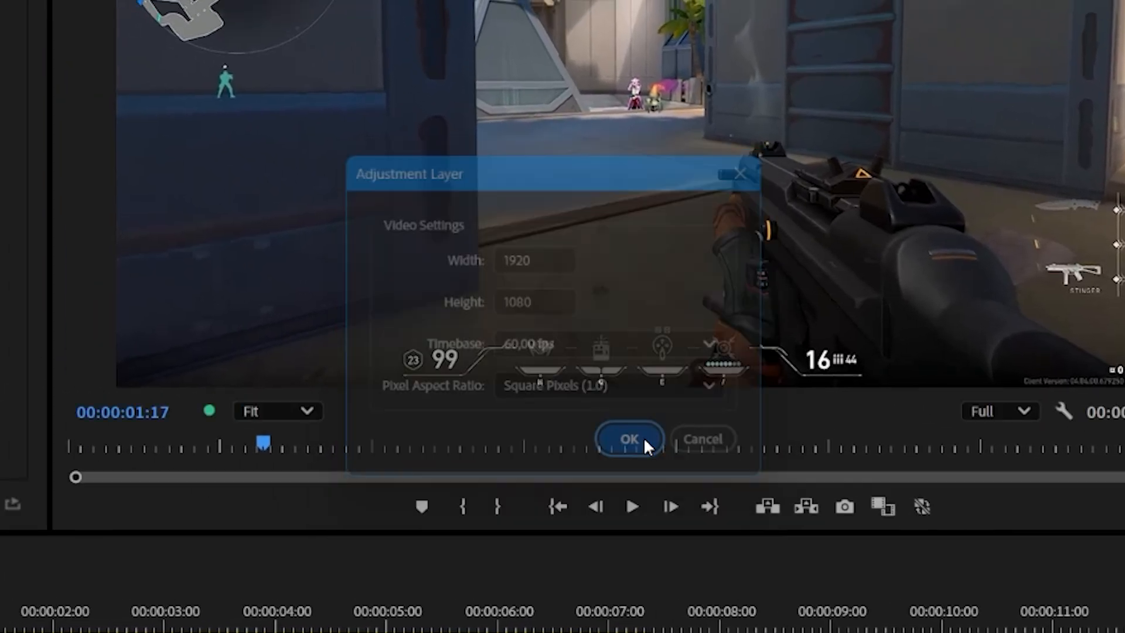
left_click(628, 438)
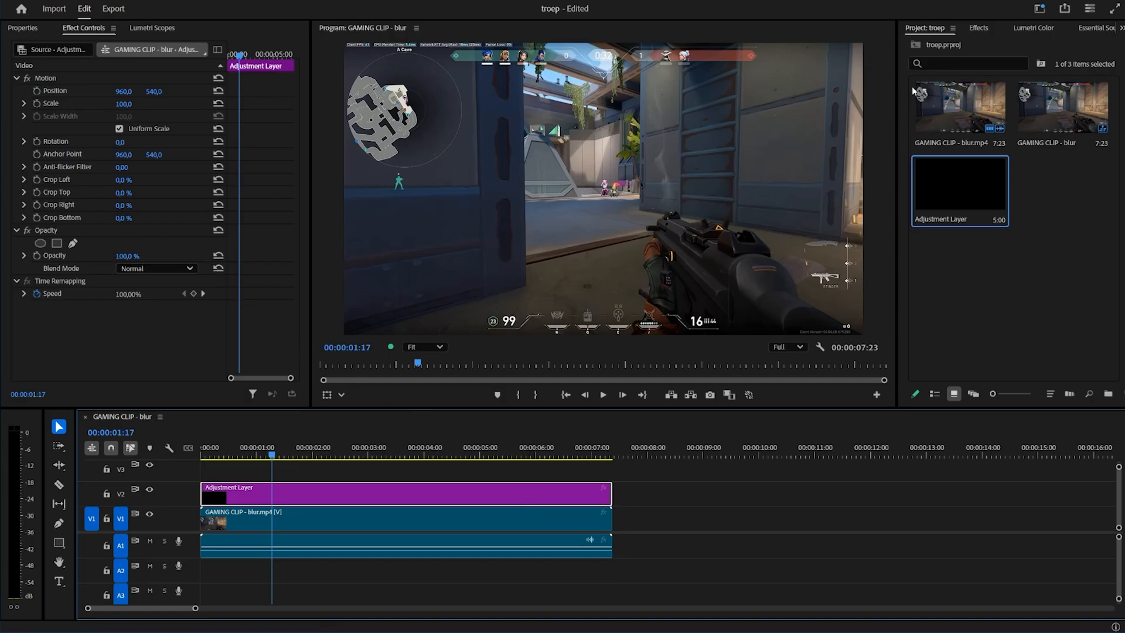
Find Lumetri Color via an Effects search for 'lumetri' and drop it on the adjustment layer
type("l")
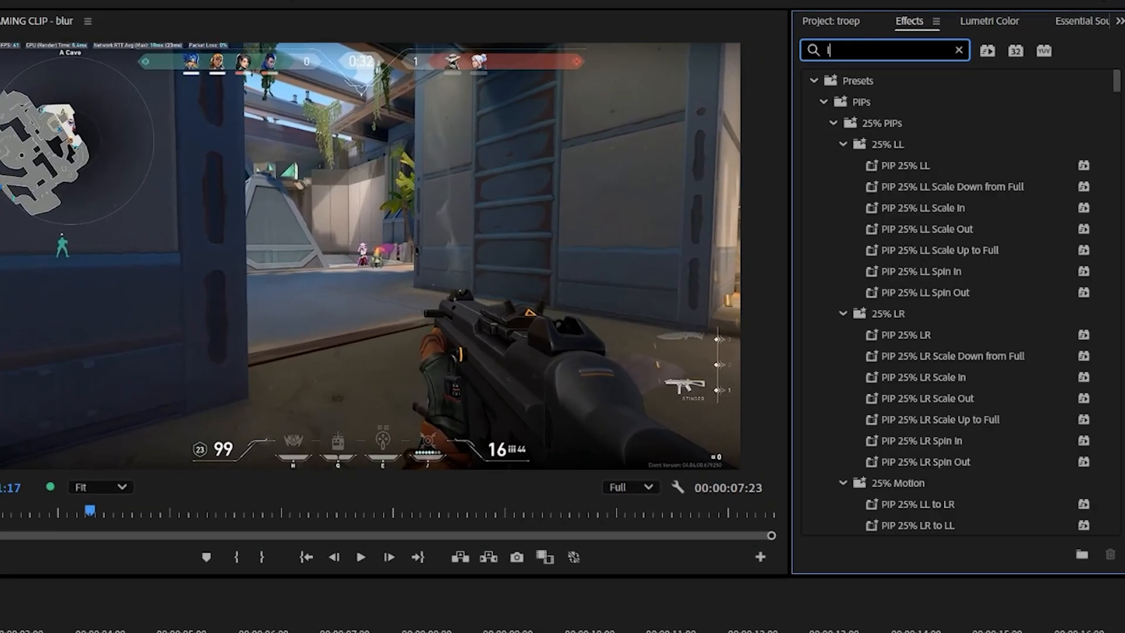
type("lumetri")
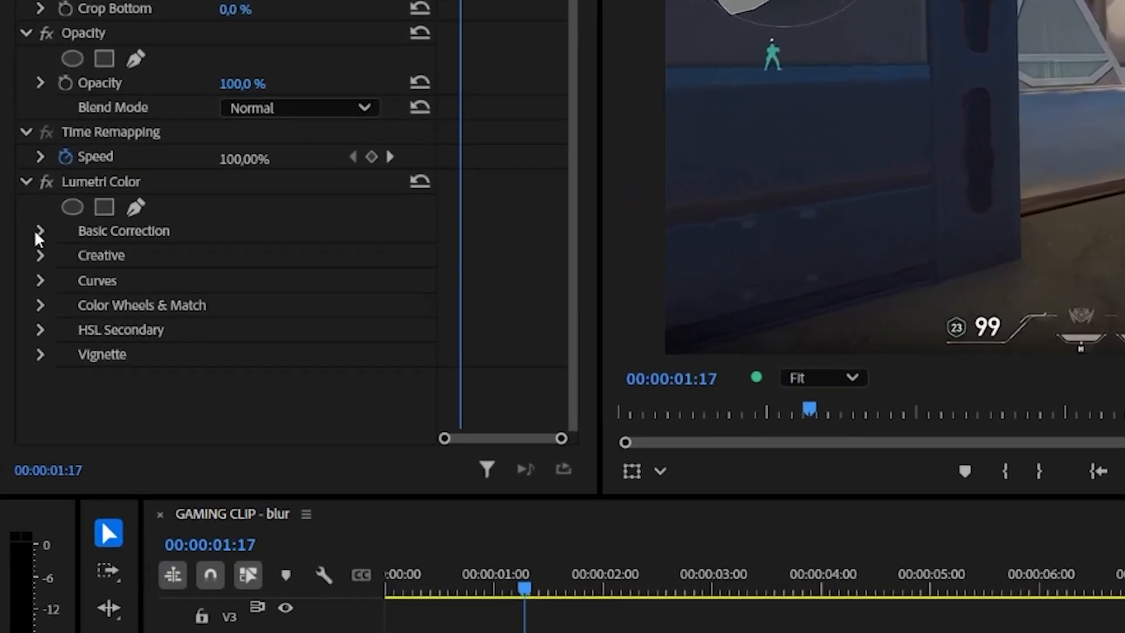
In Lumetri Basic Correction set Contrast to -30 and Saturation to 200
left_click(41, 231)
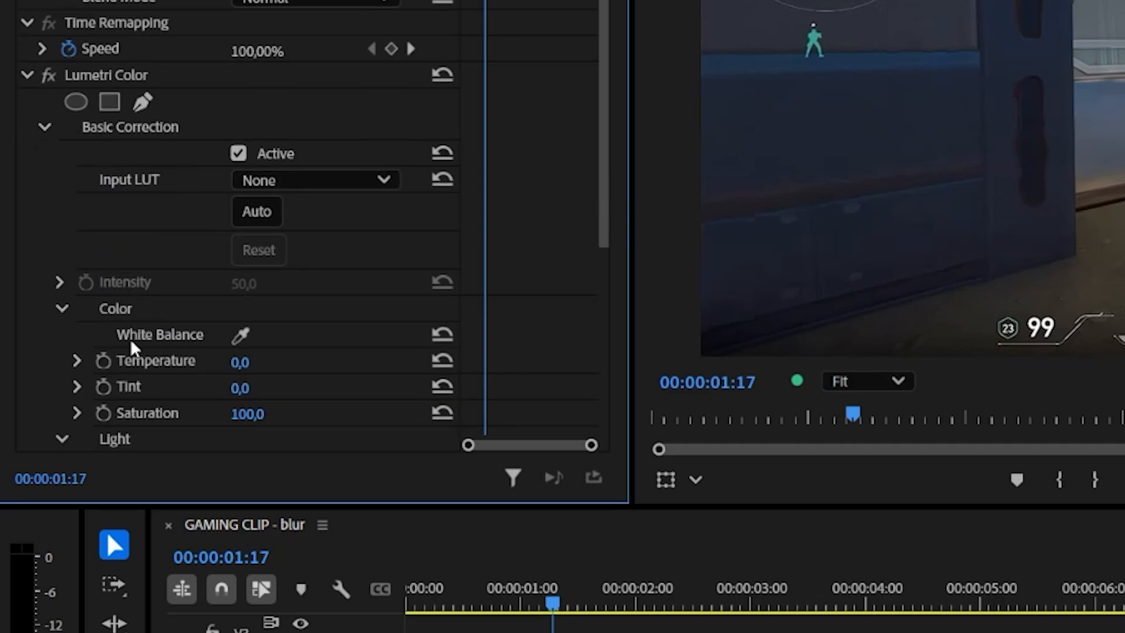
scroll("down", 3)
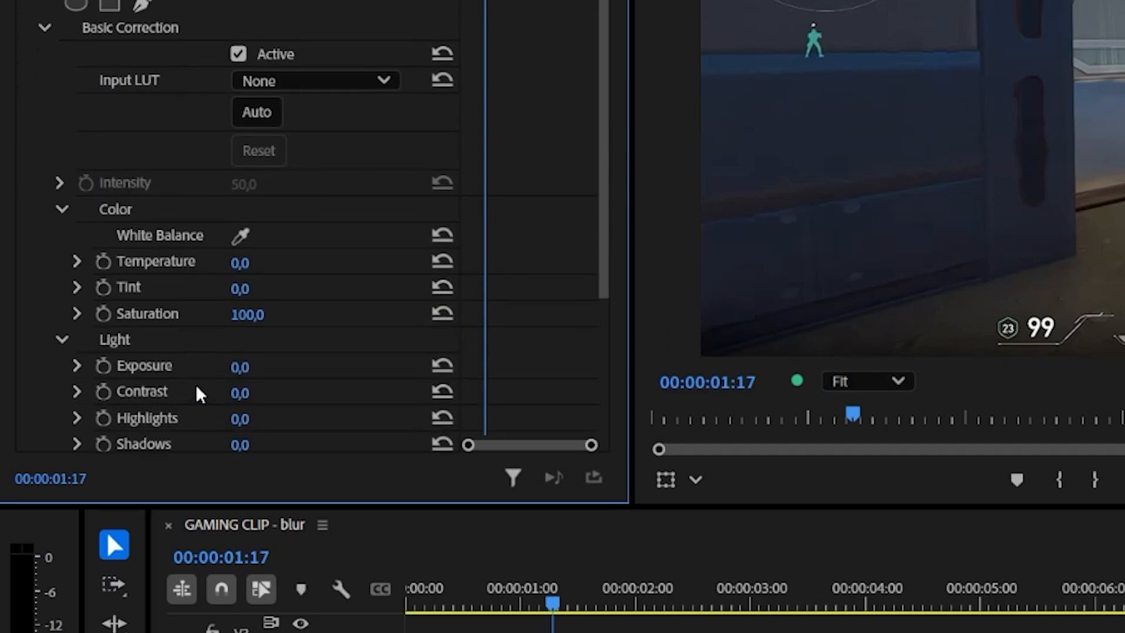
double_click(239, 393)
type("-30")
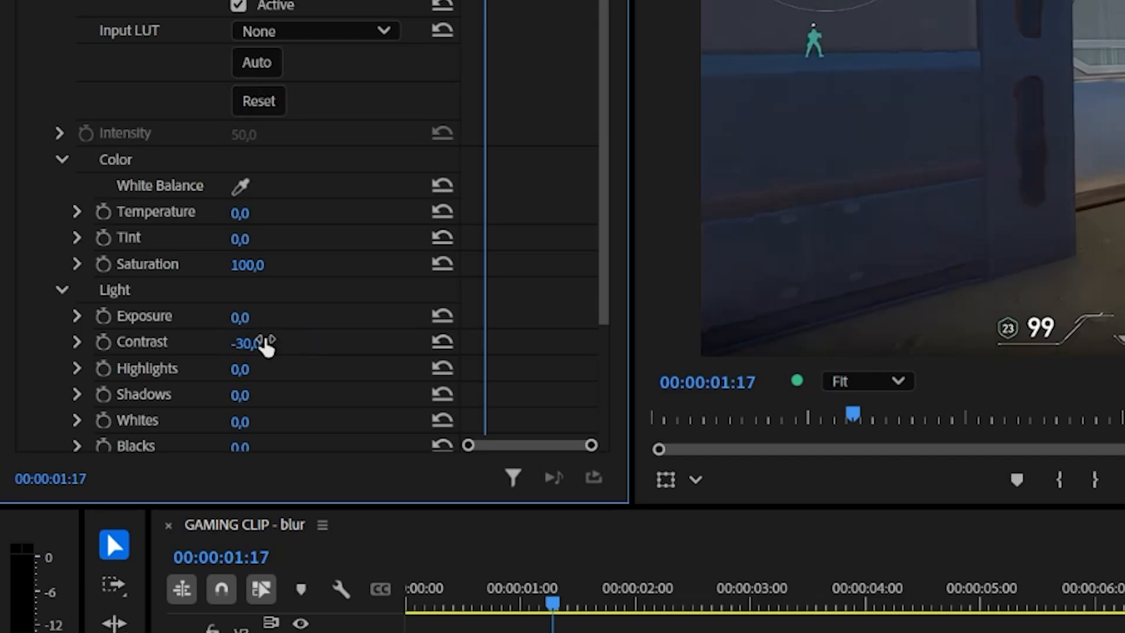
double_click(248, 263)
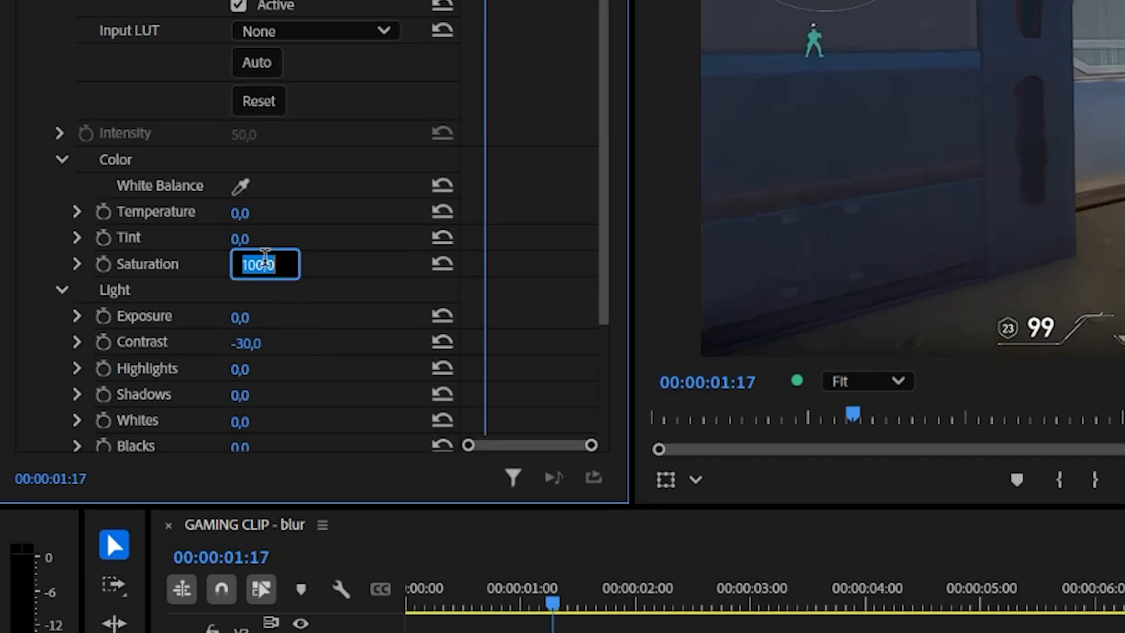
type("200")
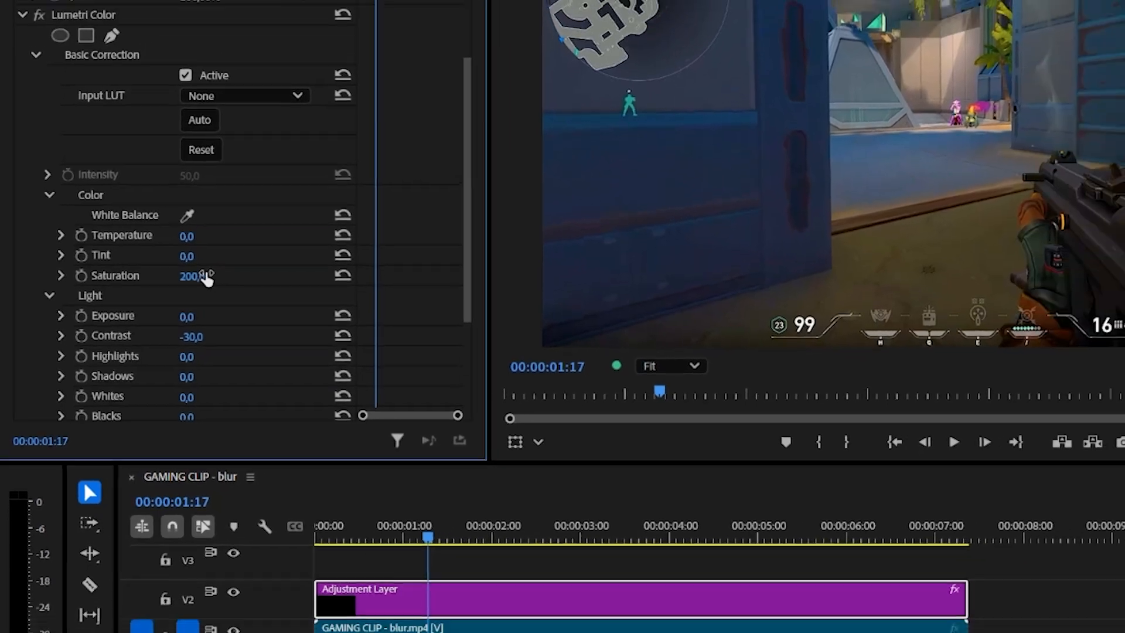